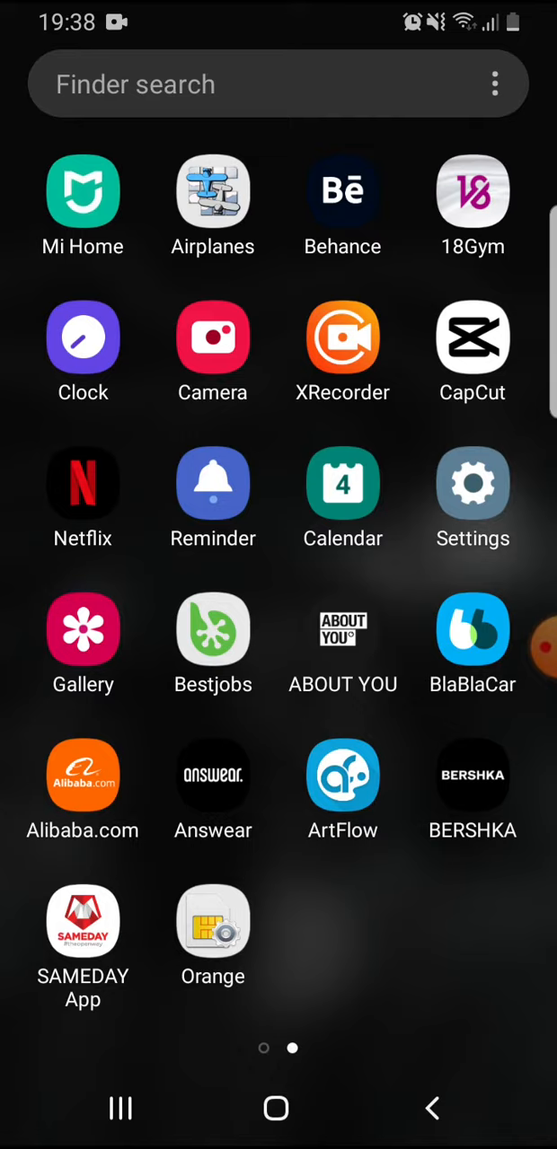
- Launch the Bershka app from the launcher to reach its account page
click(472, 774)
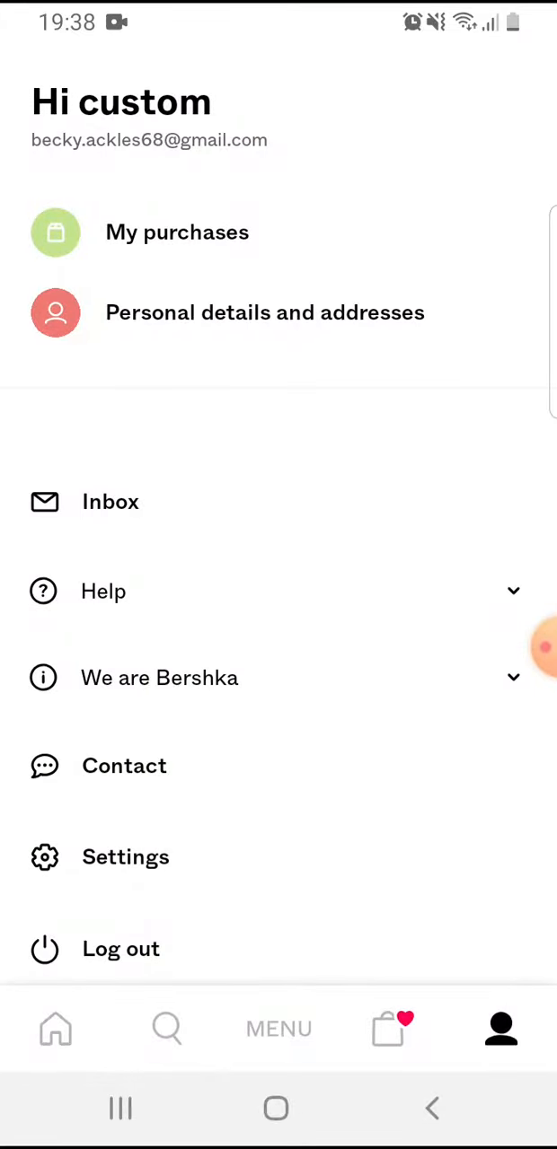
- Reach the 'Contact us' form from the account page via the Contact option
click(54, 1029)
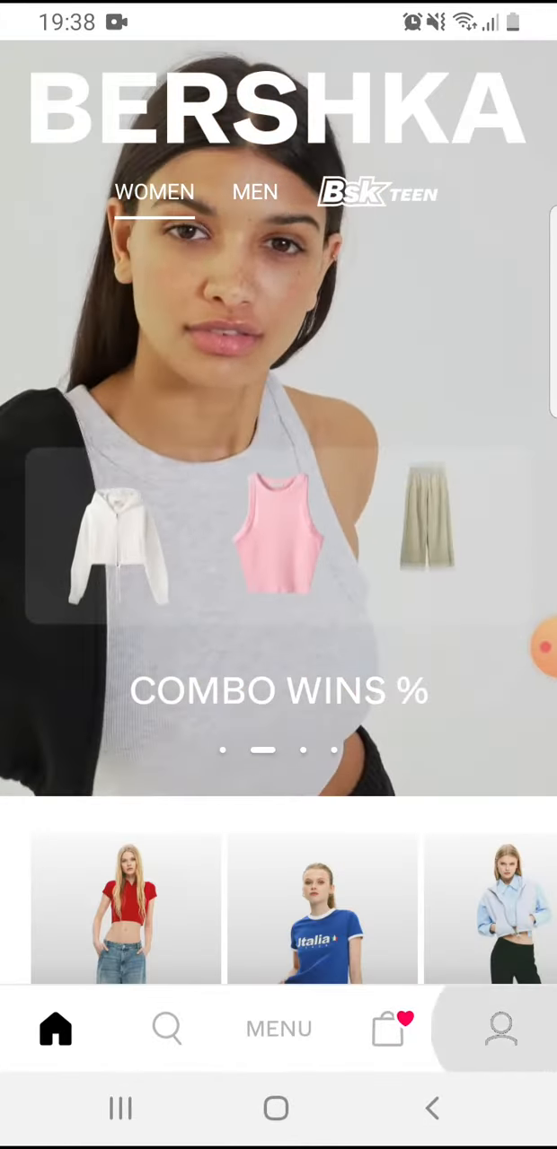
click(499, 1027)
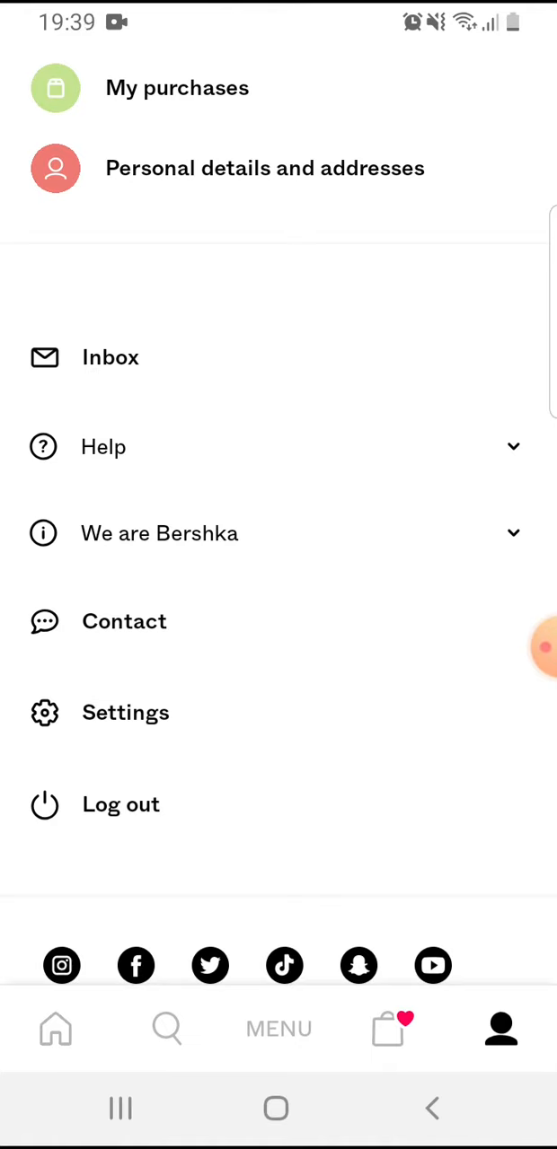
click(124, 622)
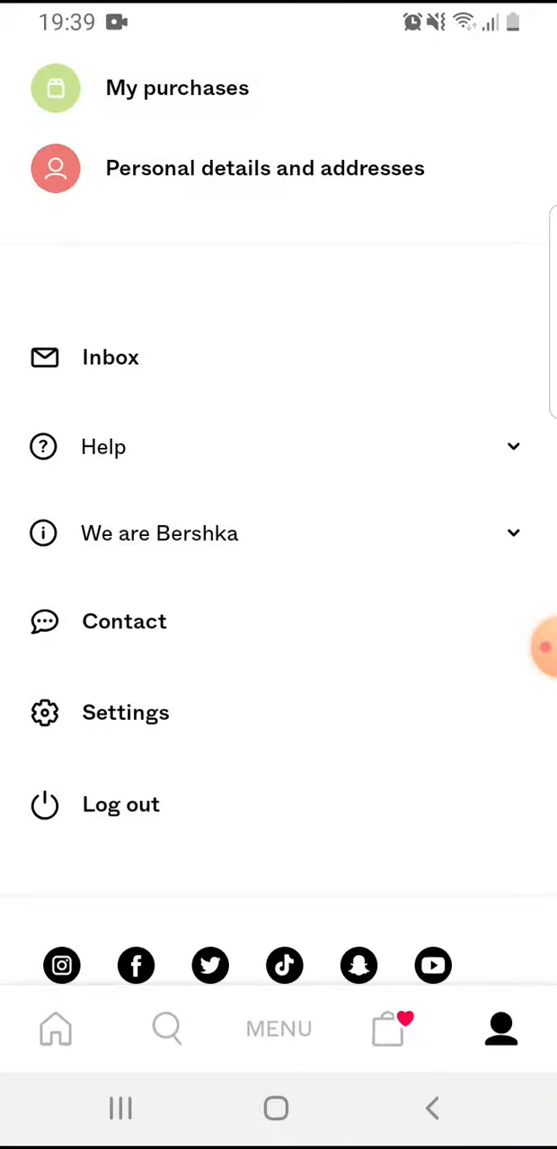
click(124, 621)
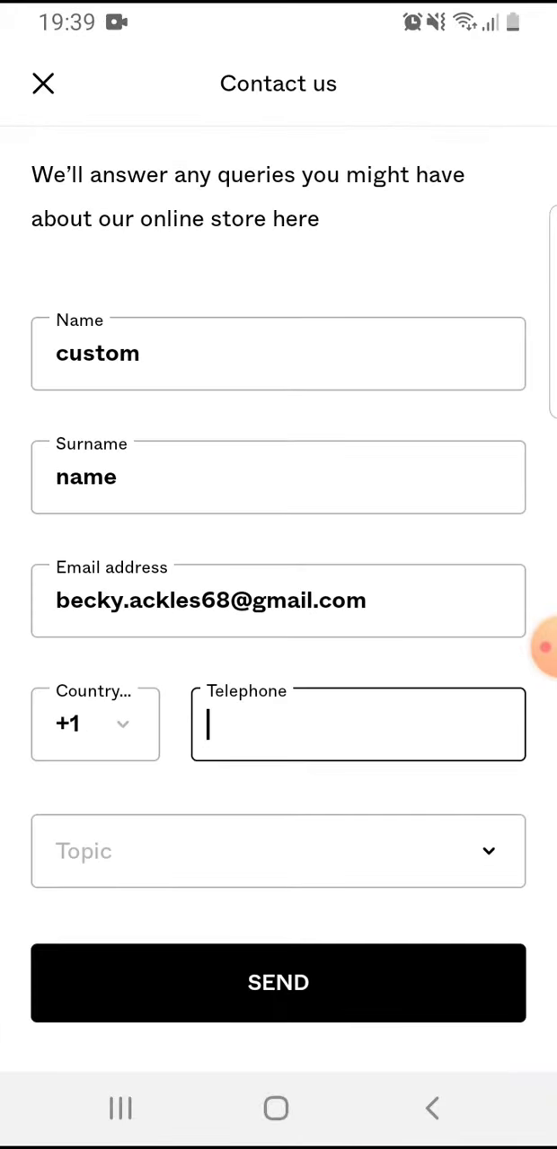
click(357, 724)
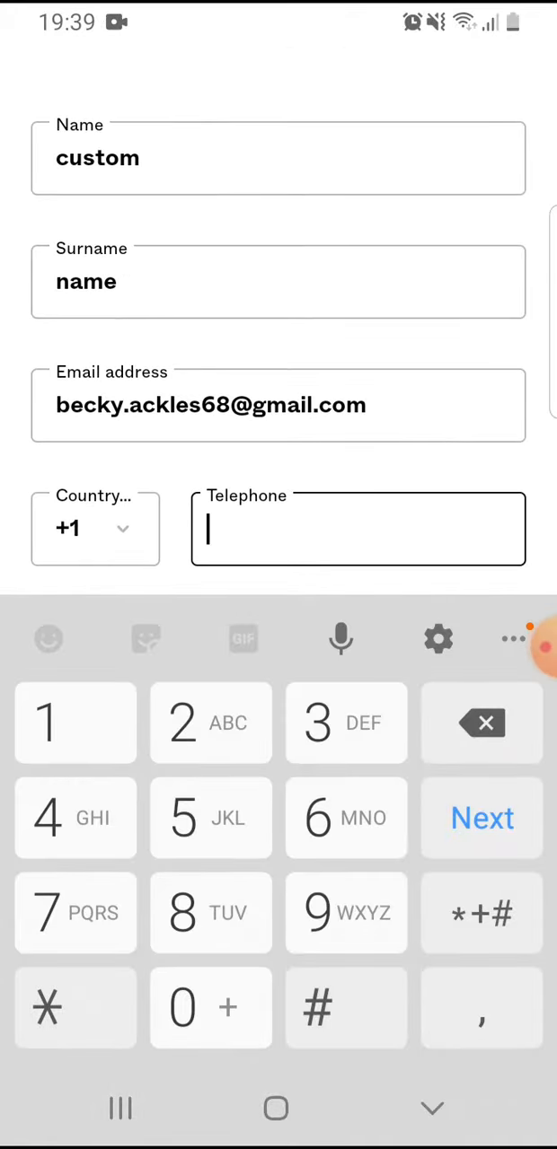
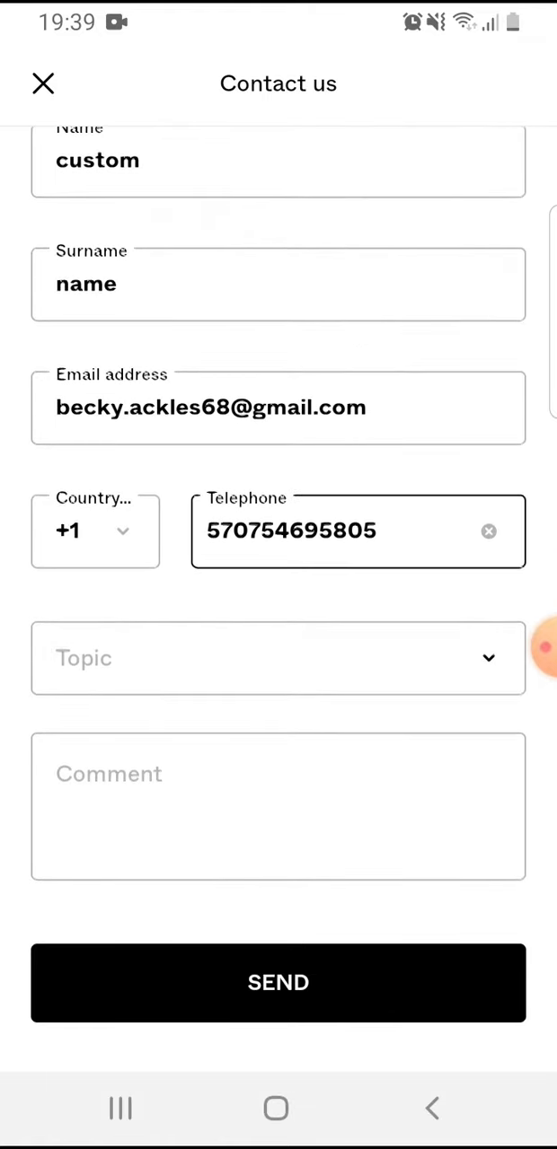
click(278, 657)
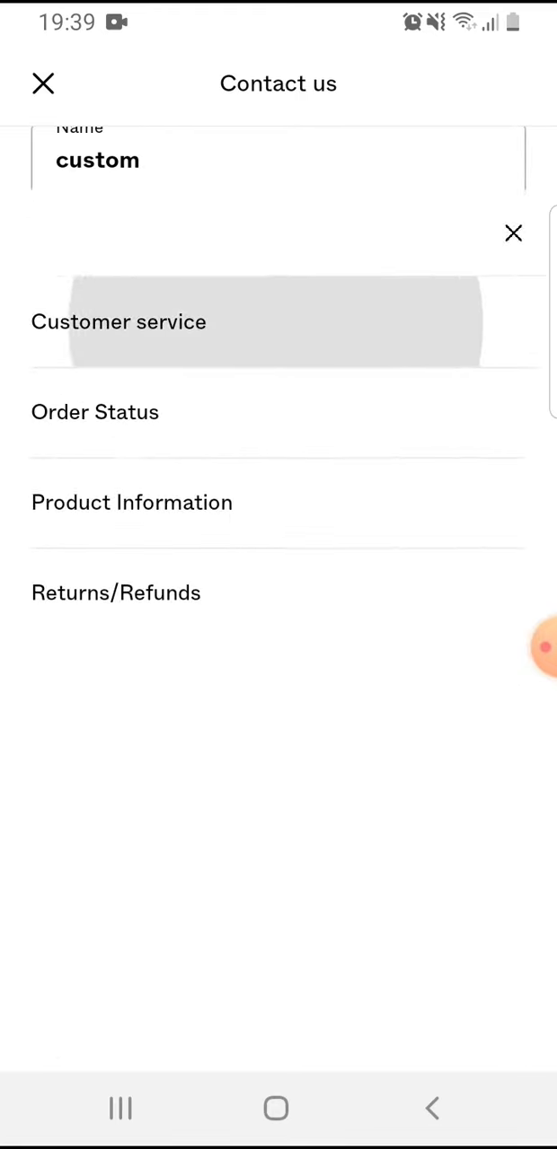
- Choose Customer service as the contact topic
scroll(up, 3)
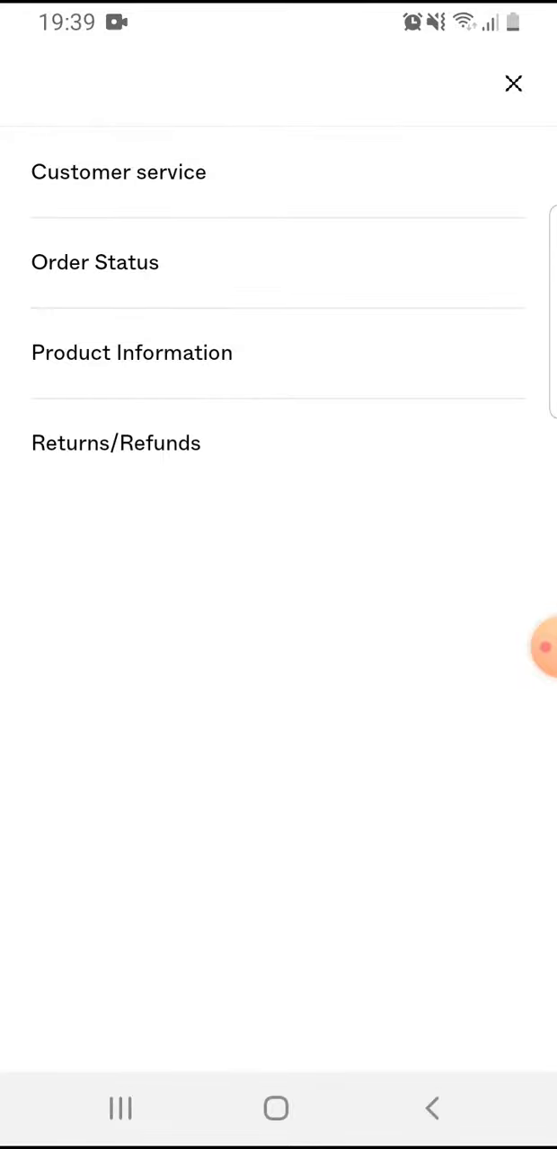
click(118, 173)
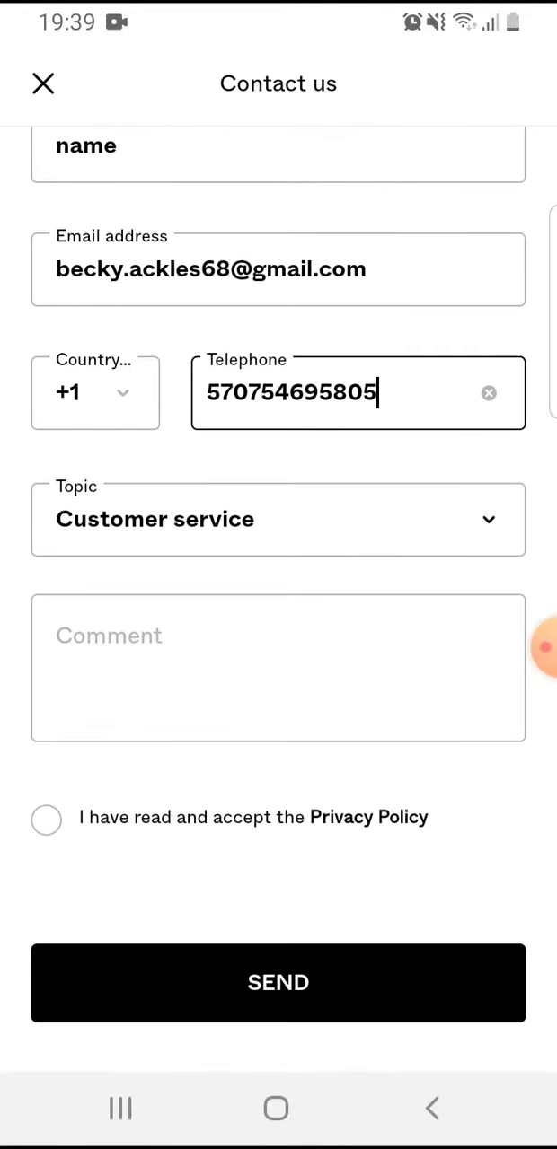
- Add the comment 'i want to return', accept the privacy policy, and revisit the telephone field
click(279, 668)
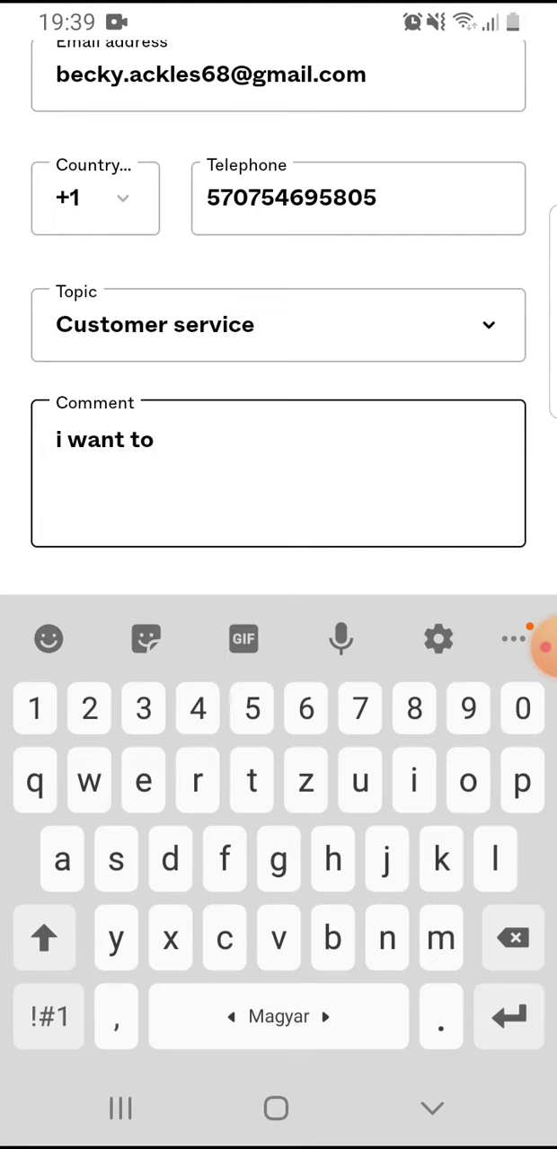
text(return)
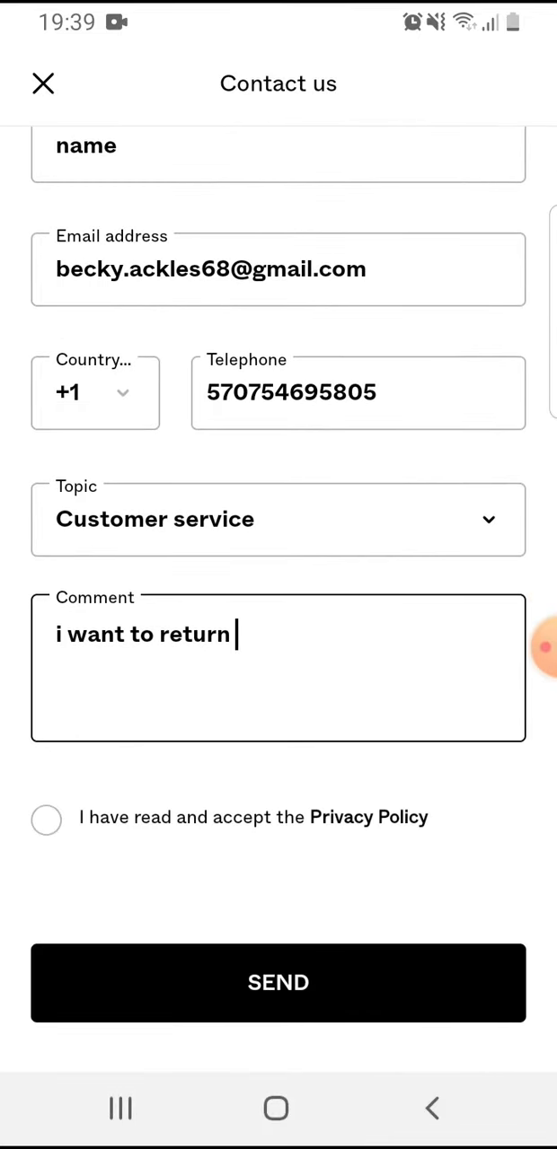
click(46, 818)
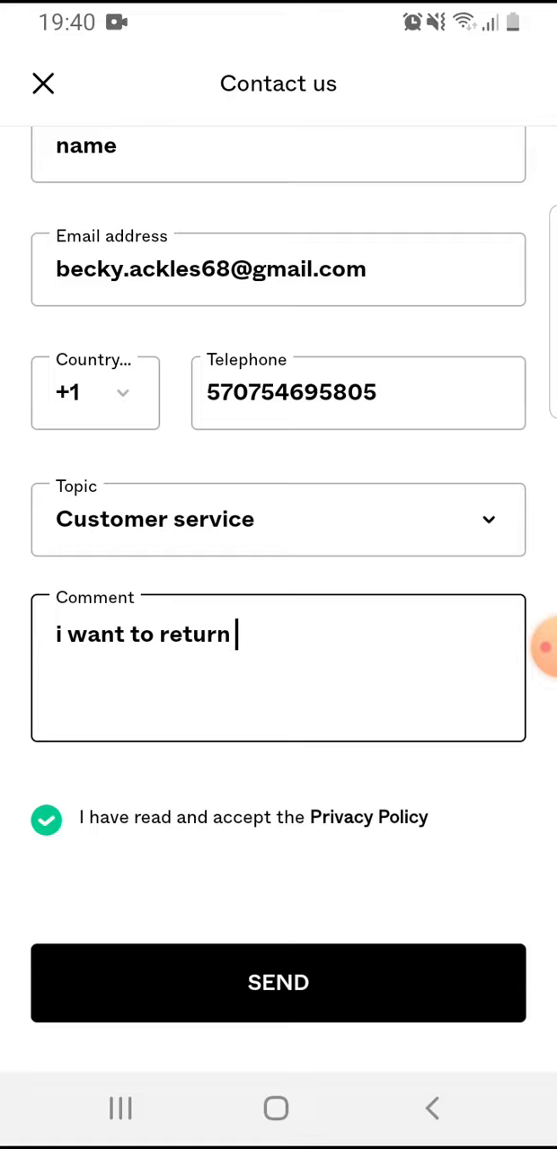
click(357, 392)
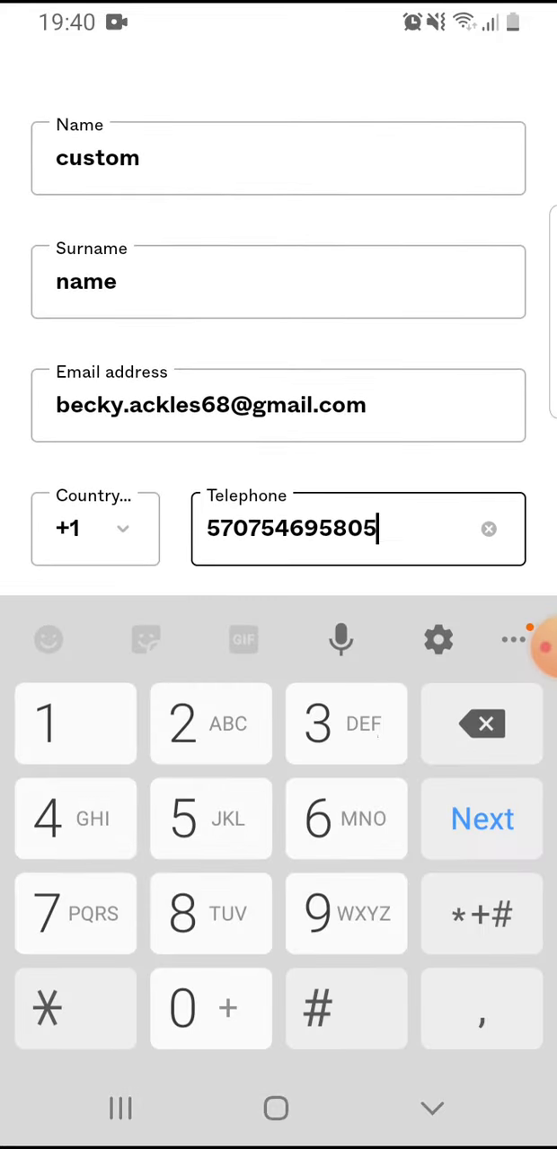